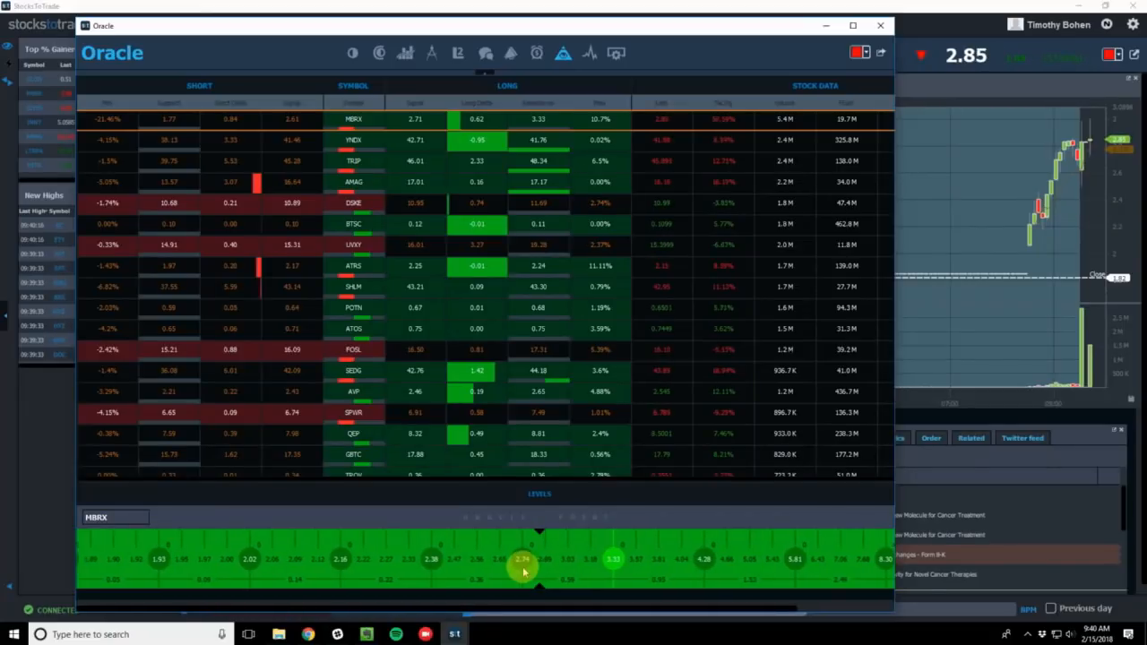
mouse_move(644, 396)
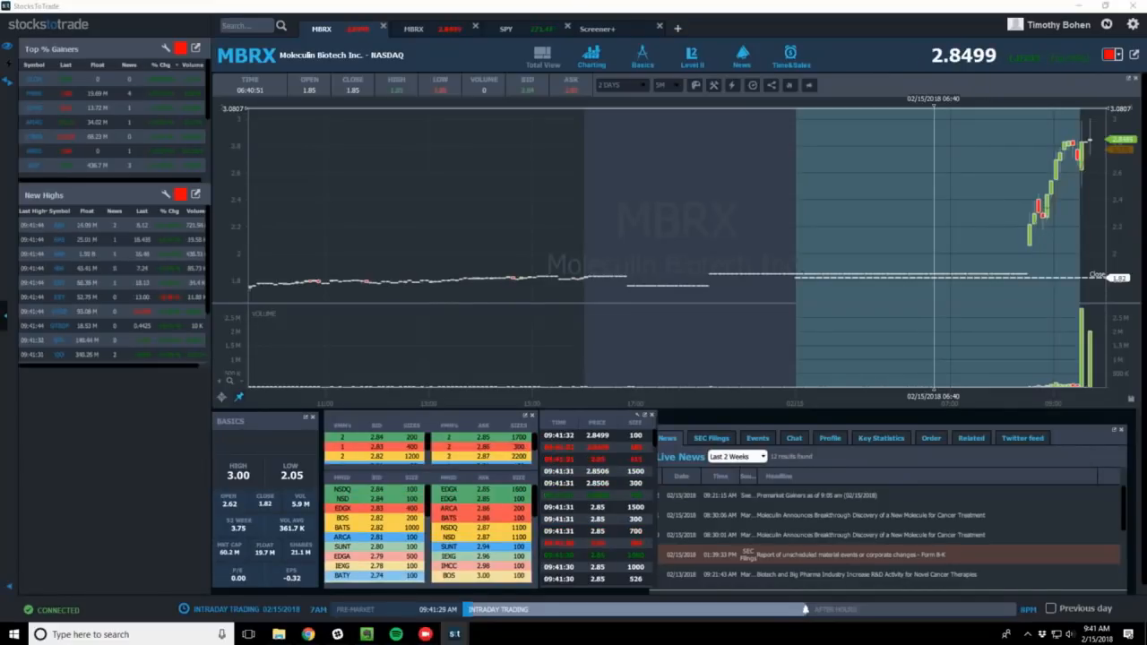
Click the symbol search box to begin looking up tickers starting with Z
click(260, 25)
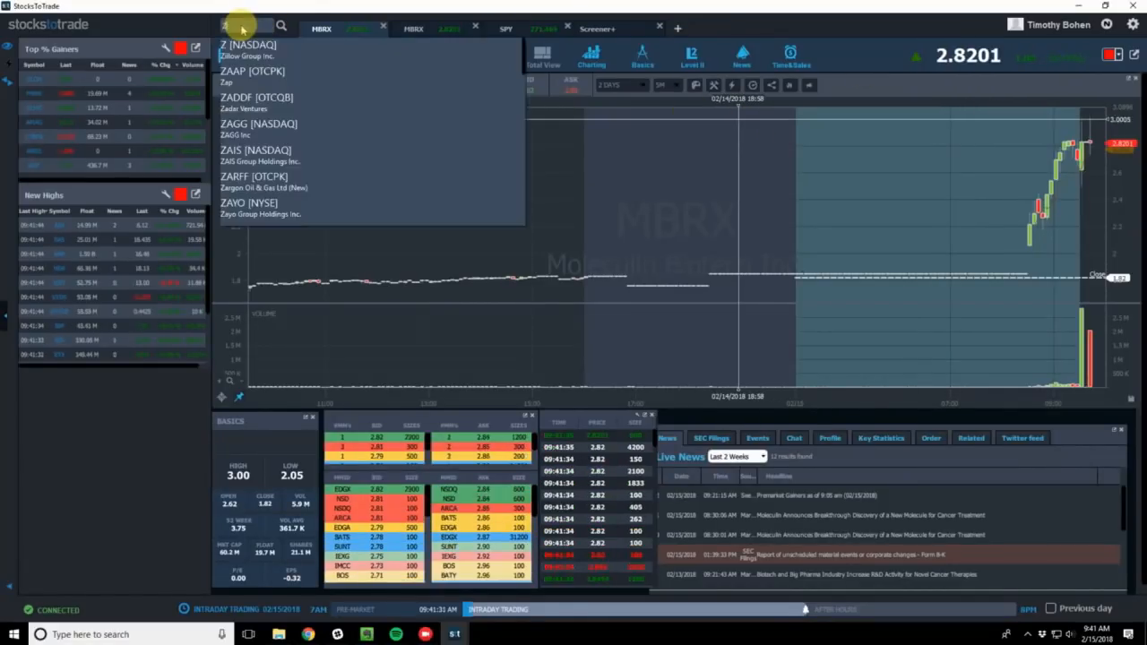